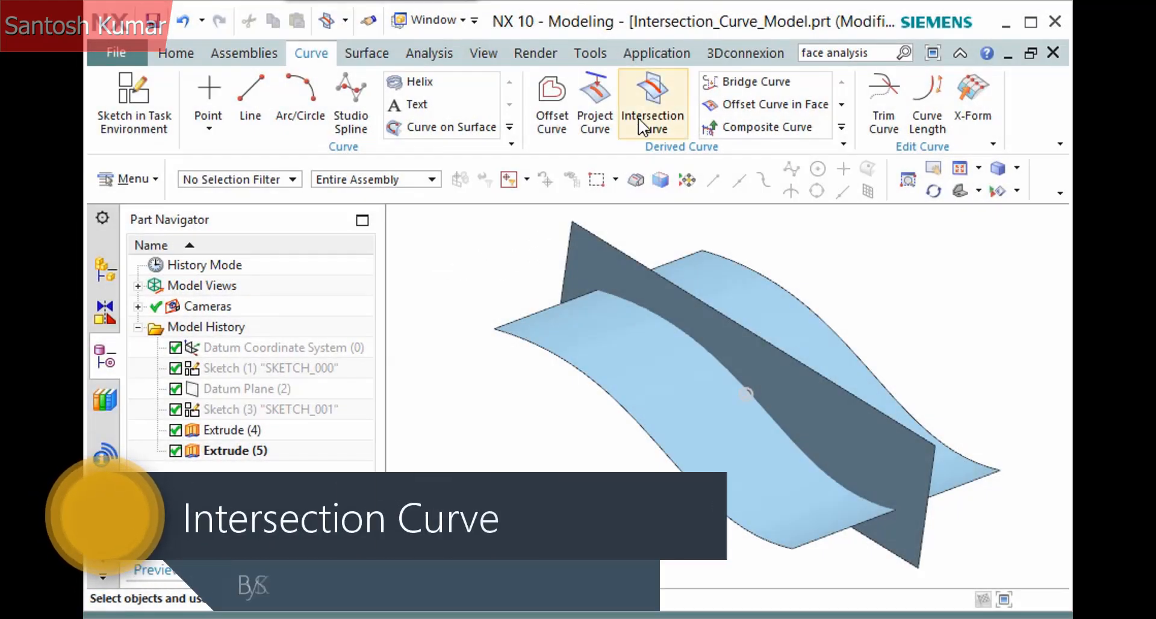
# Step: Launch the Intersection Curve command from the Curve tab's Derived Curve group
pyautogui.click(651, 103)
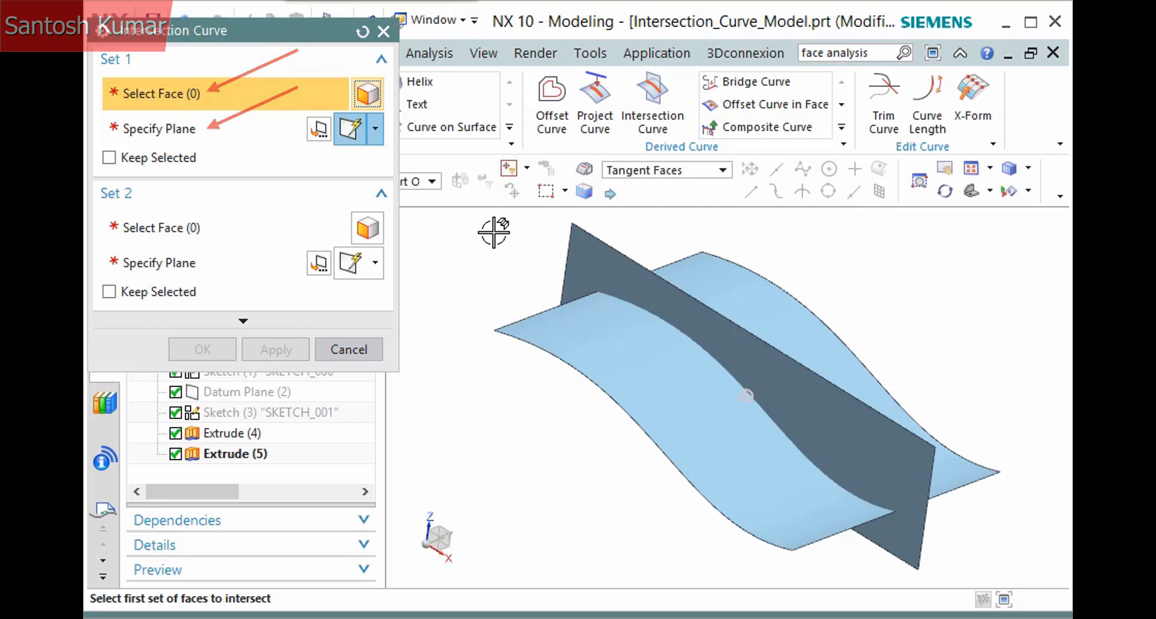
# Step: Use the vertical sheet as Set 1 and the wavy face as Set 2, with Set 1 kept selected
pyautogui.click(737, 332)
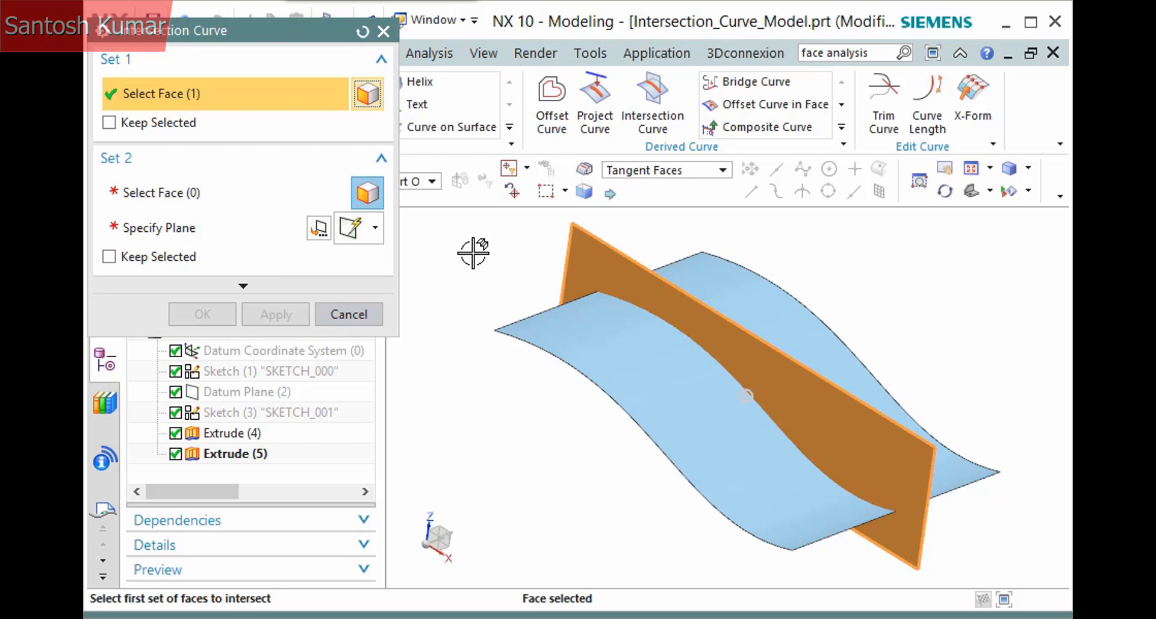
pyautogui.moveTo(438, 253)
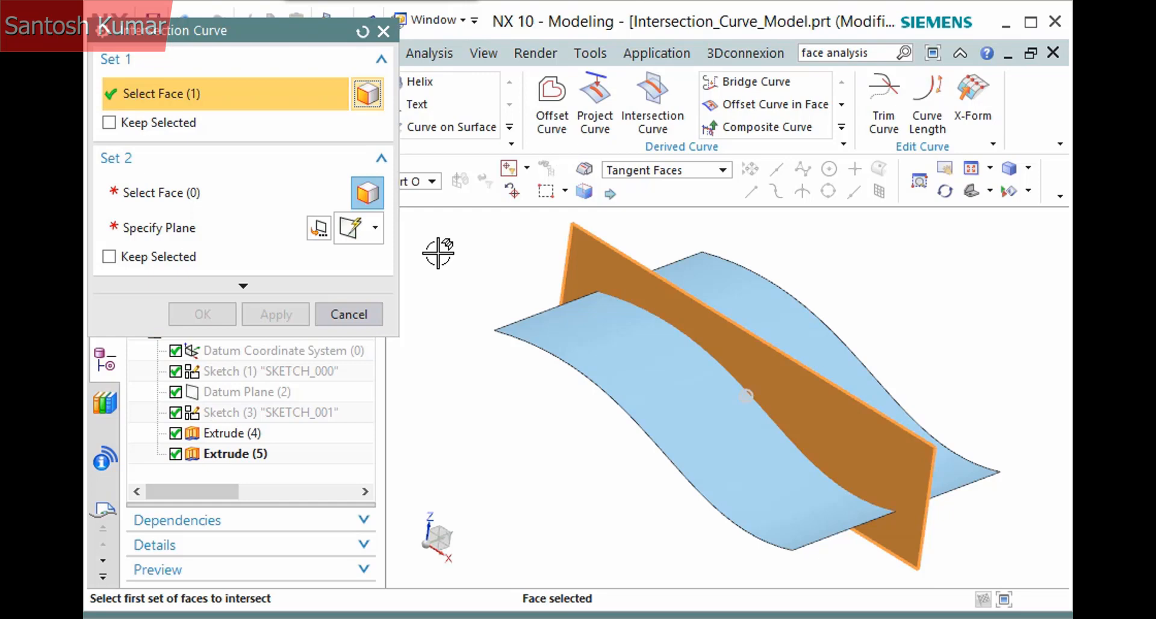
pyautogui.click(184, 192)
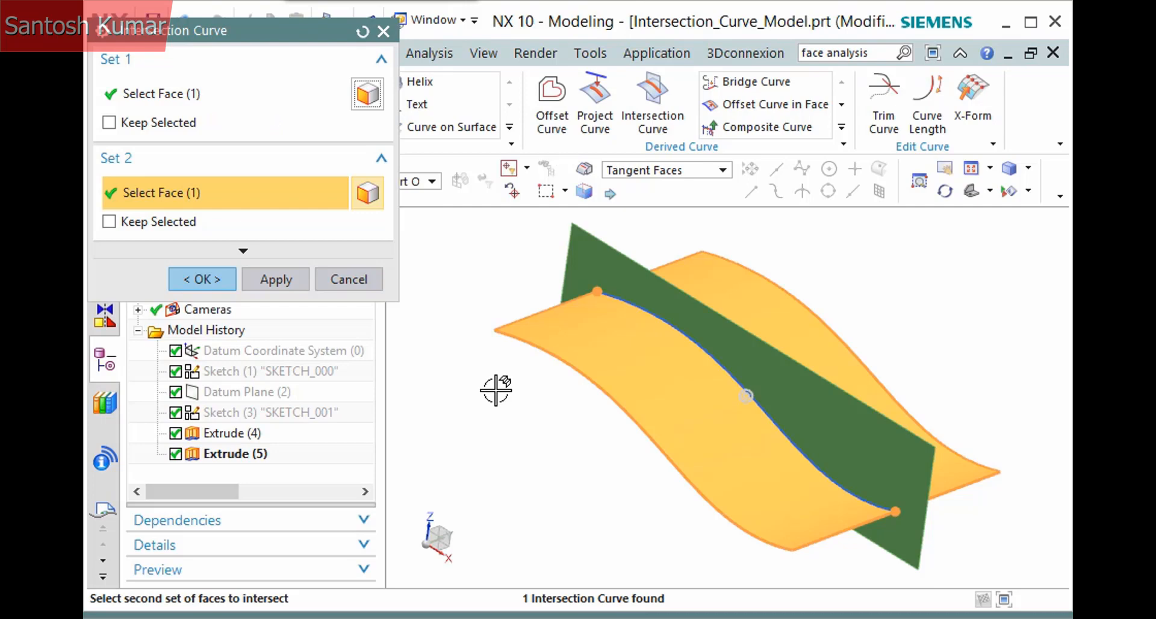
pyautogui.moveTo(193, 148)
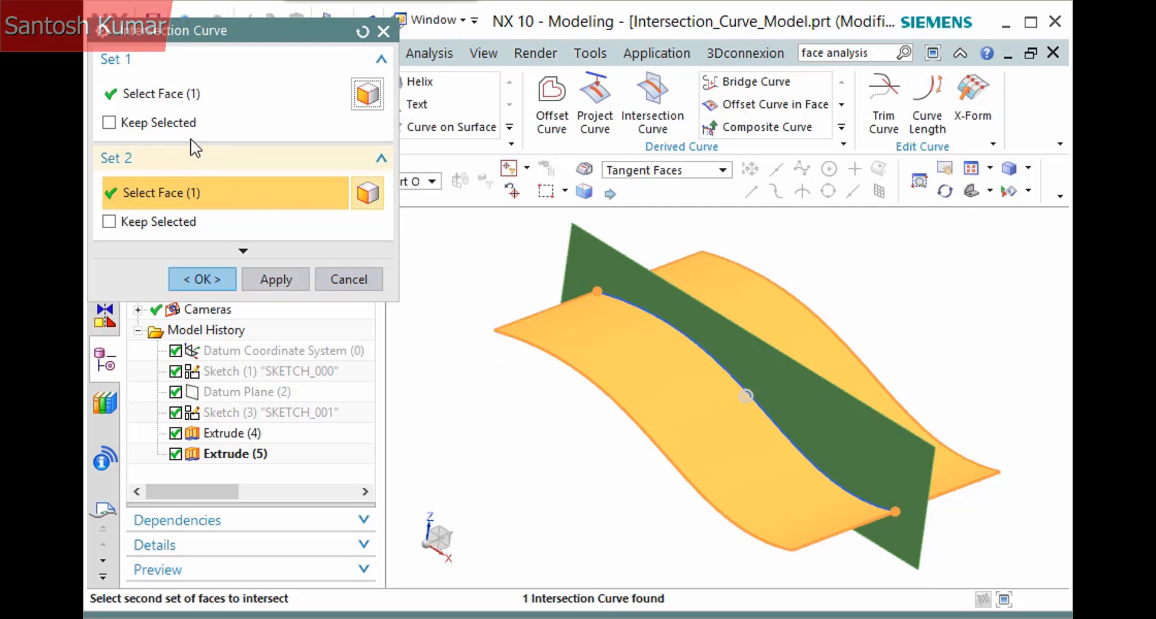
pyautogui.click(109, 123)
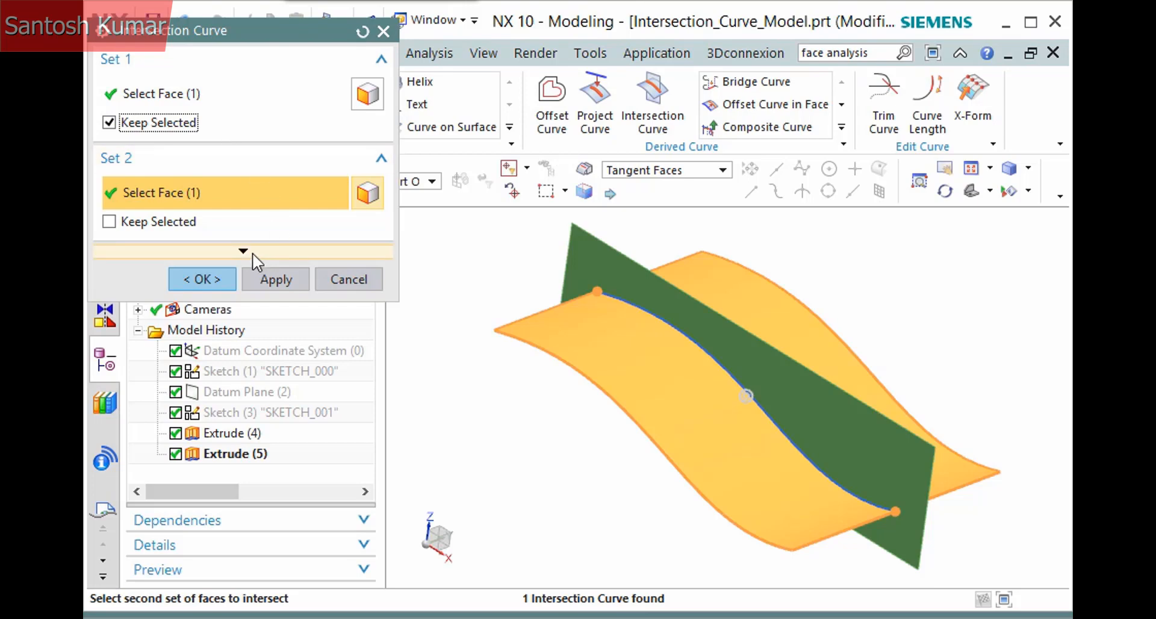
pyautogui.click(242, 250)
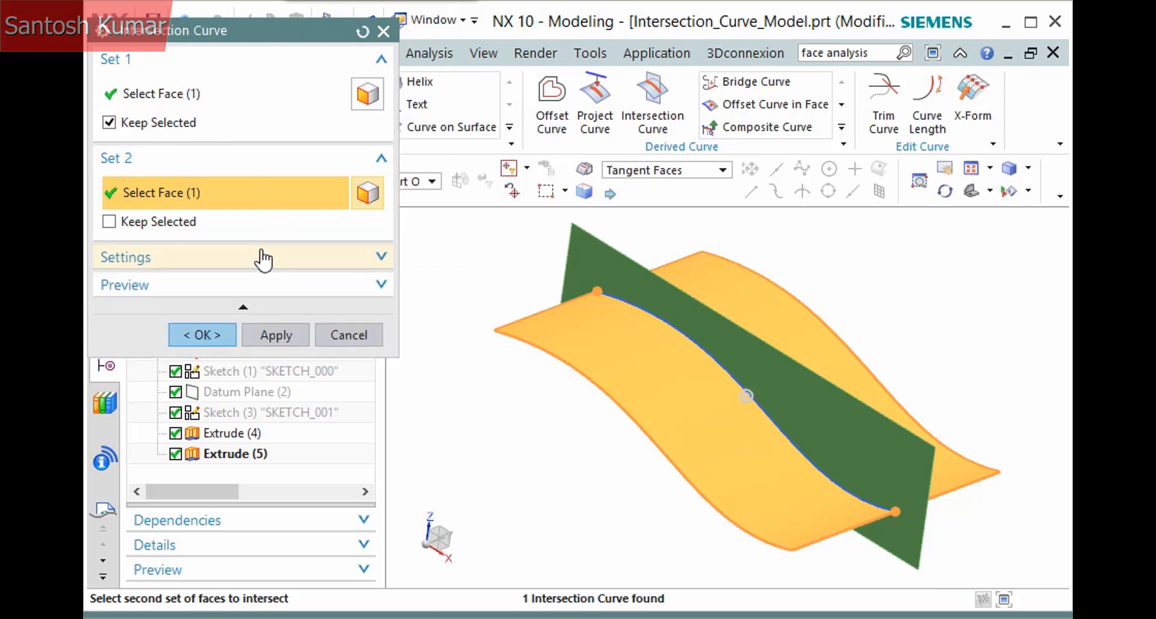
# Step: Keep Associative checked, enable Advanced Curve Fit, and collapse the extra options
pyautogui.click(242, 257)
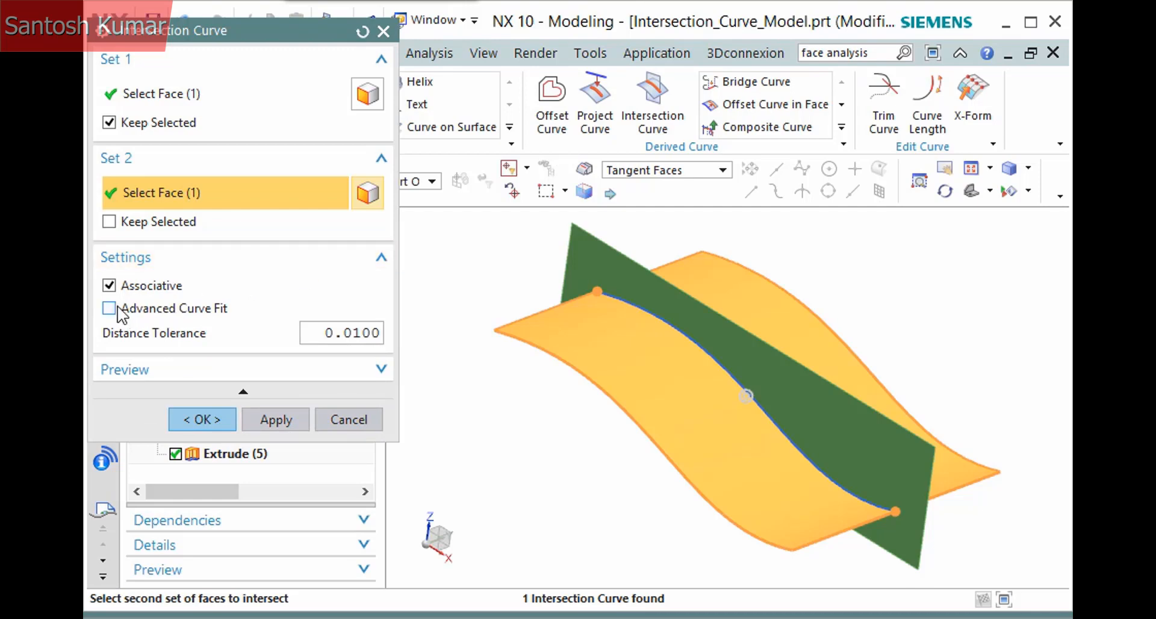
pyautogui.click(108, 308)
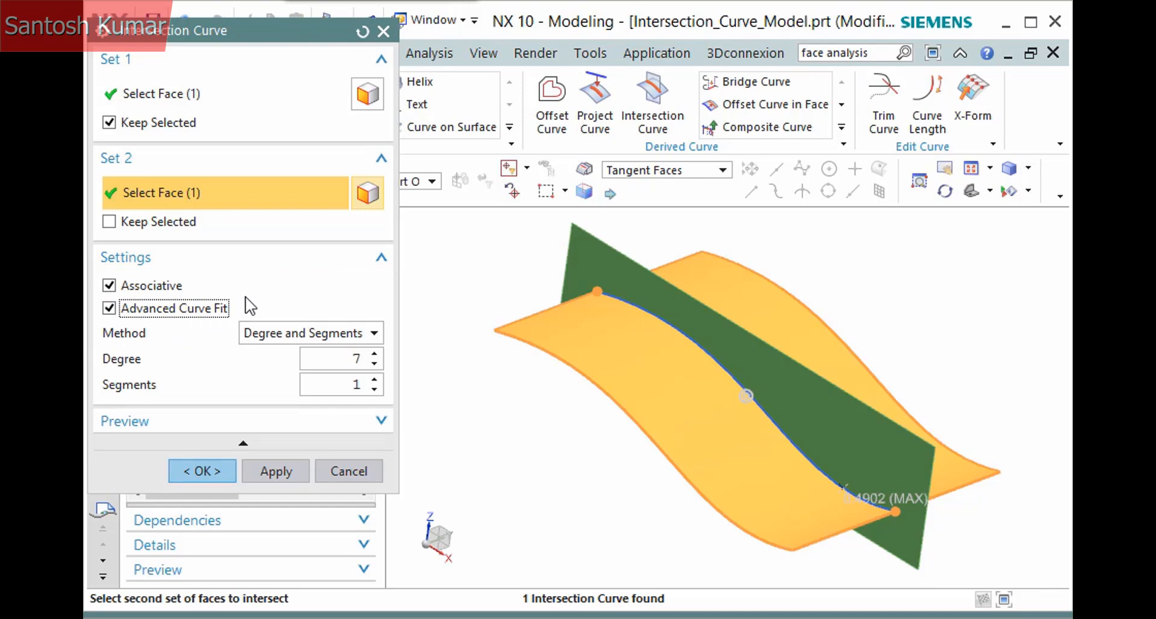
pyautogui.click(109, 308)
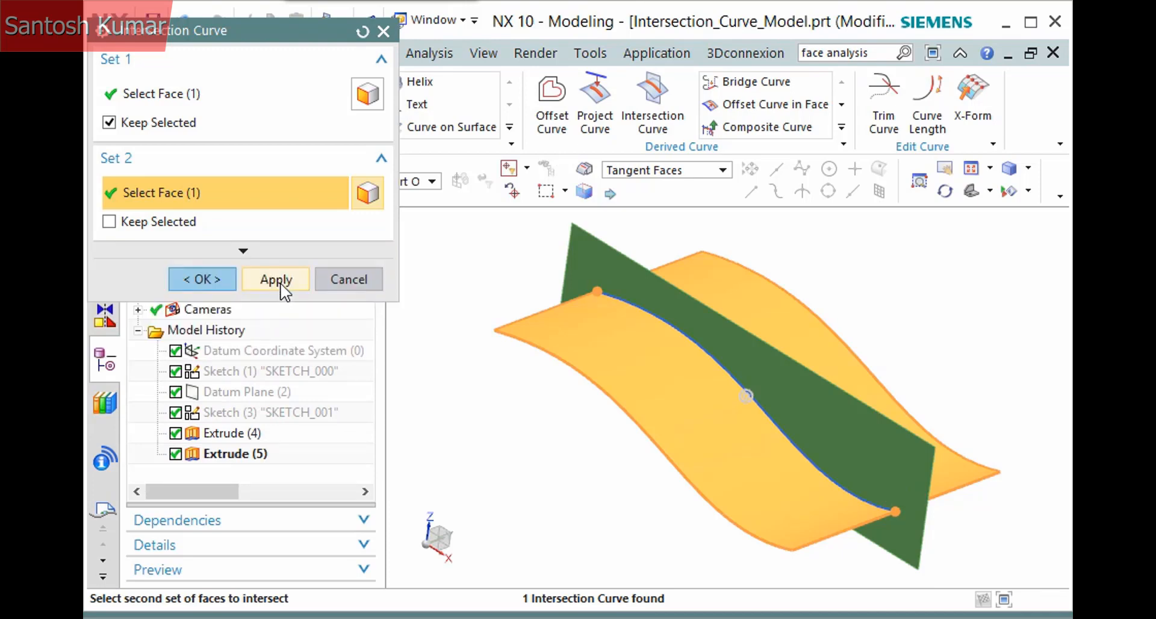
# Step: Apply to add Intersection Curves (7), keeping the plane sheet held as Set 1
pyautogui.click(275, 280)
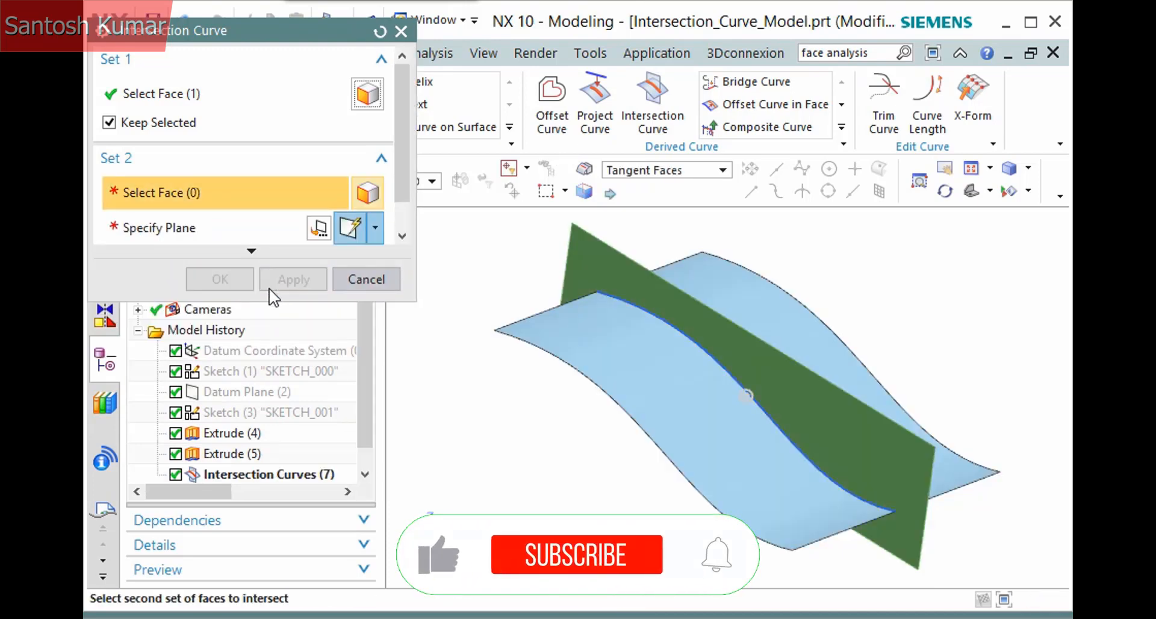
pyautogui.click(575, 554)
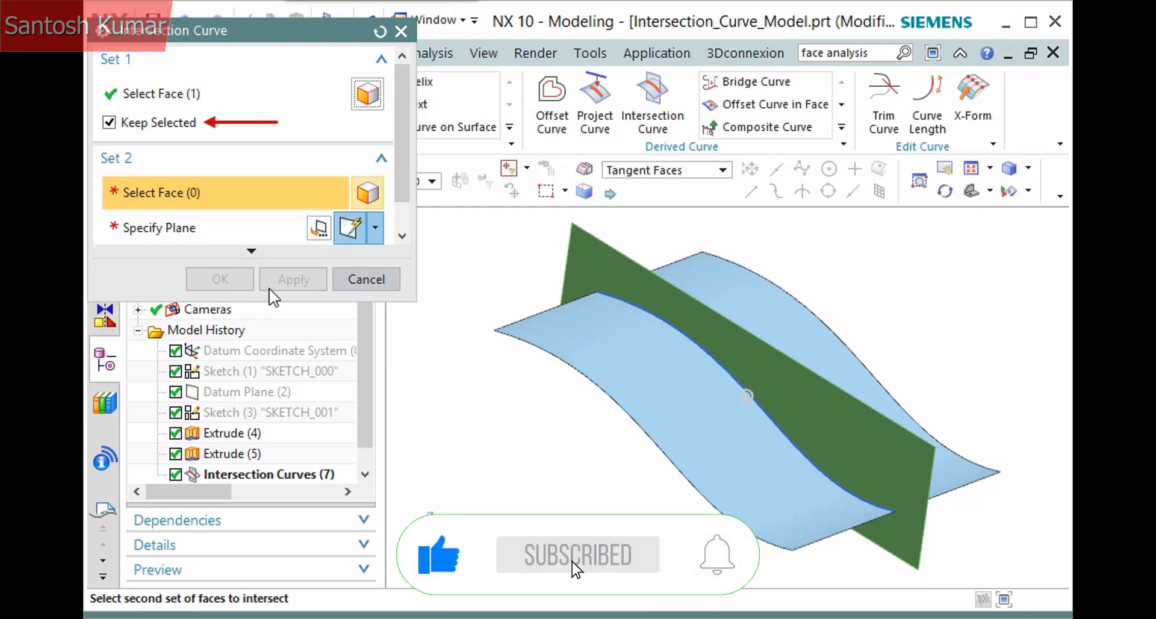